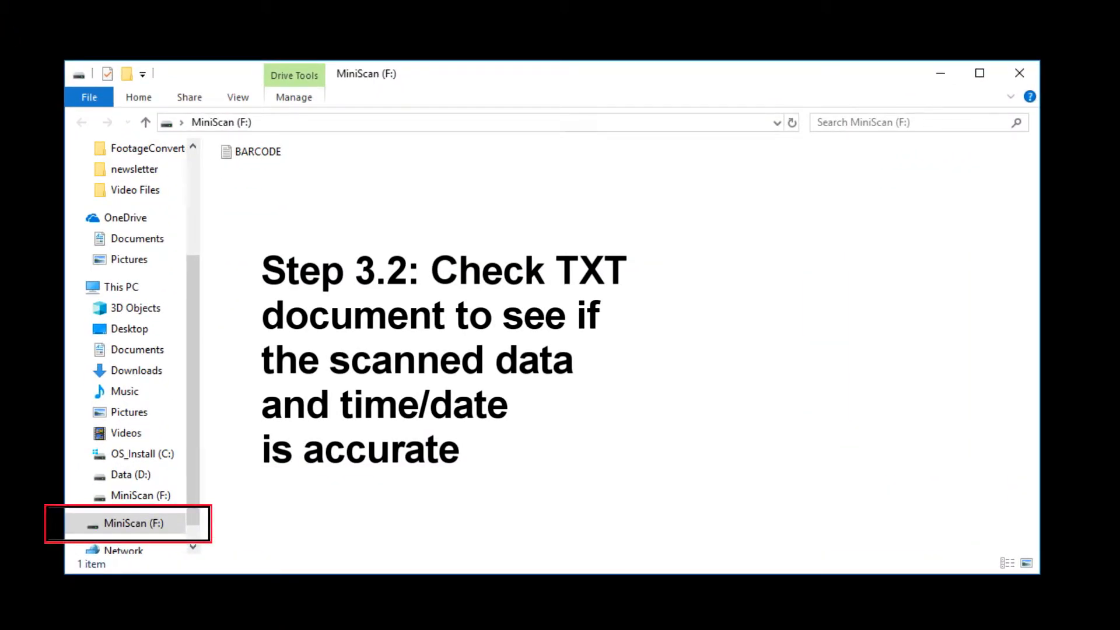
- Open the BARCODE log from MiniScan (F:) in Notepad, review its entries, then close it
left_click(257, 152)
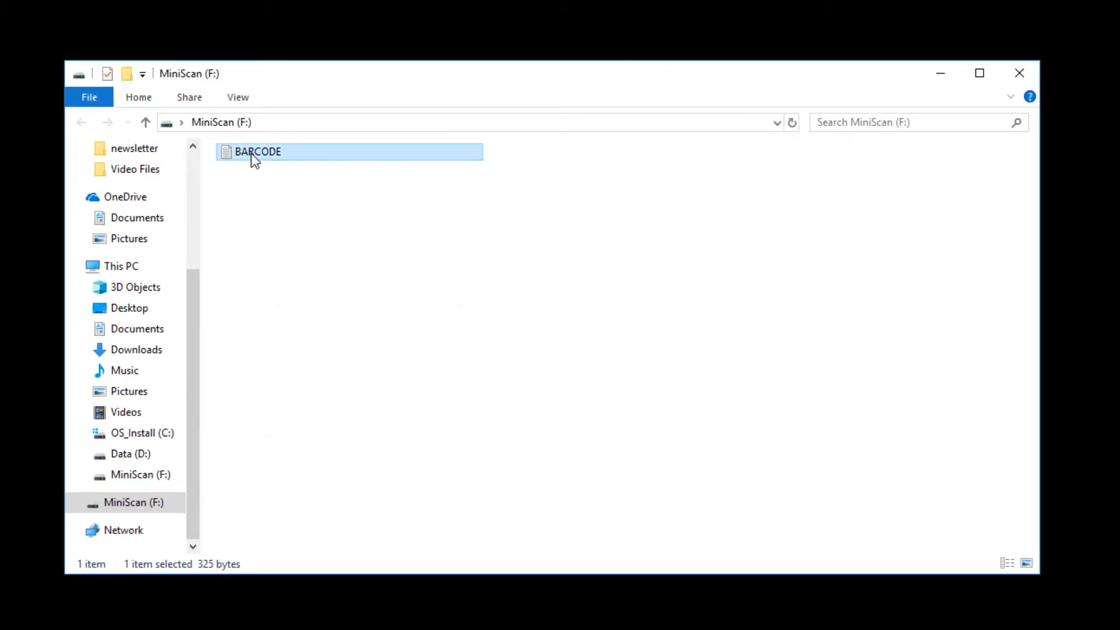
double_click(257, 152)
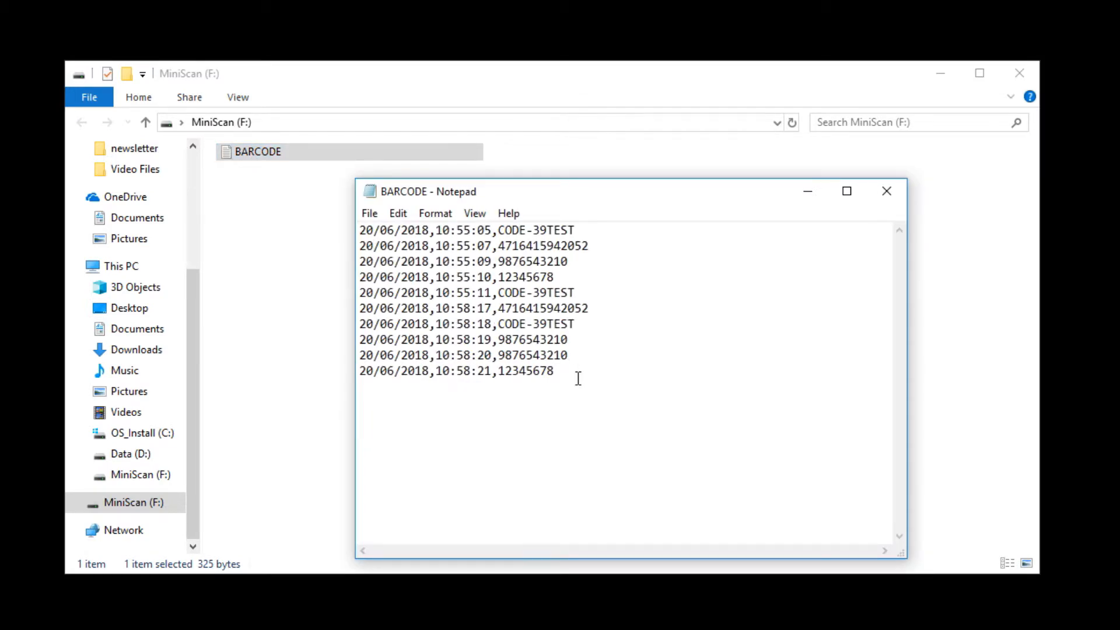
key("ctrl+a")
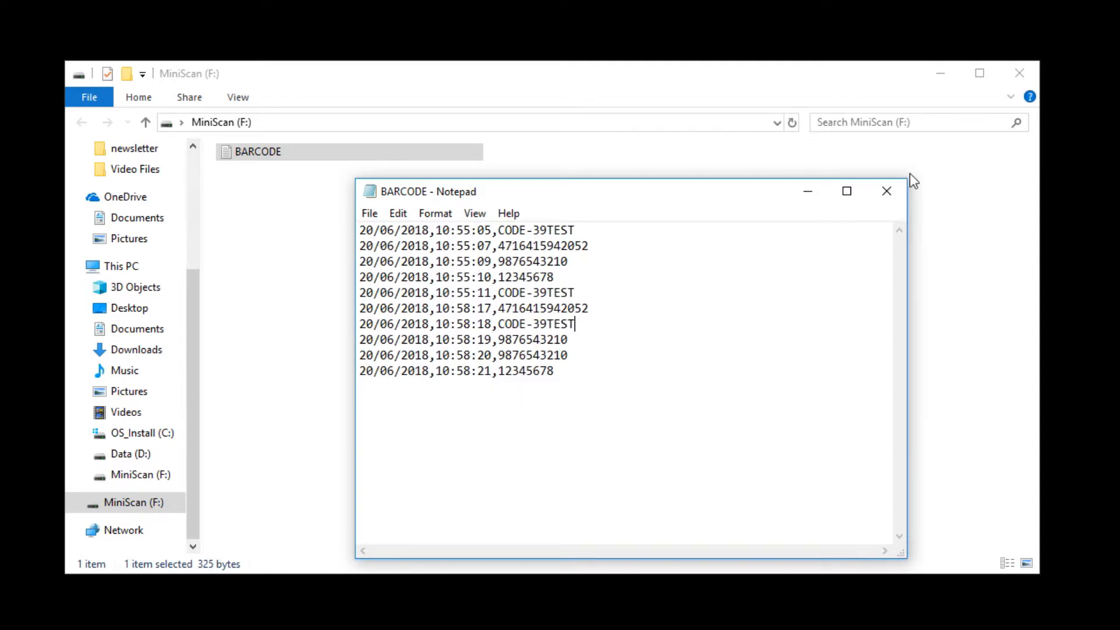
left_click(886, 191)
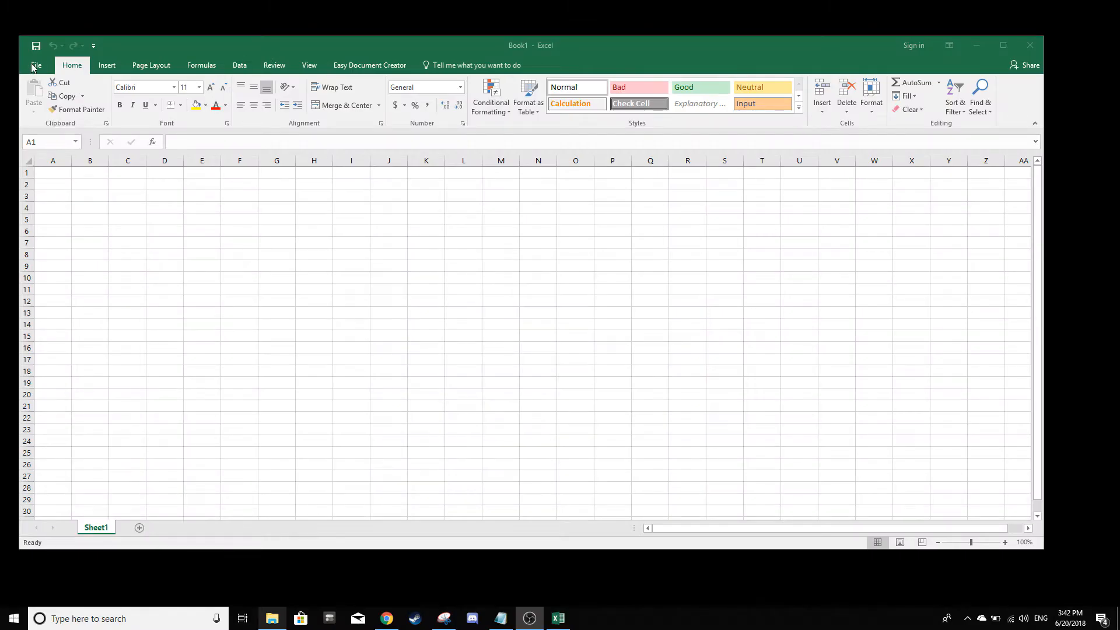
- Open the BARCODE text file from MiniScan (F:) in Excel, showing All Files
left_click(35, 64)
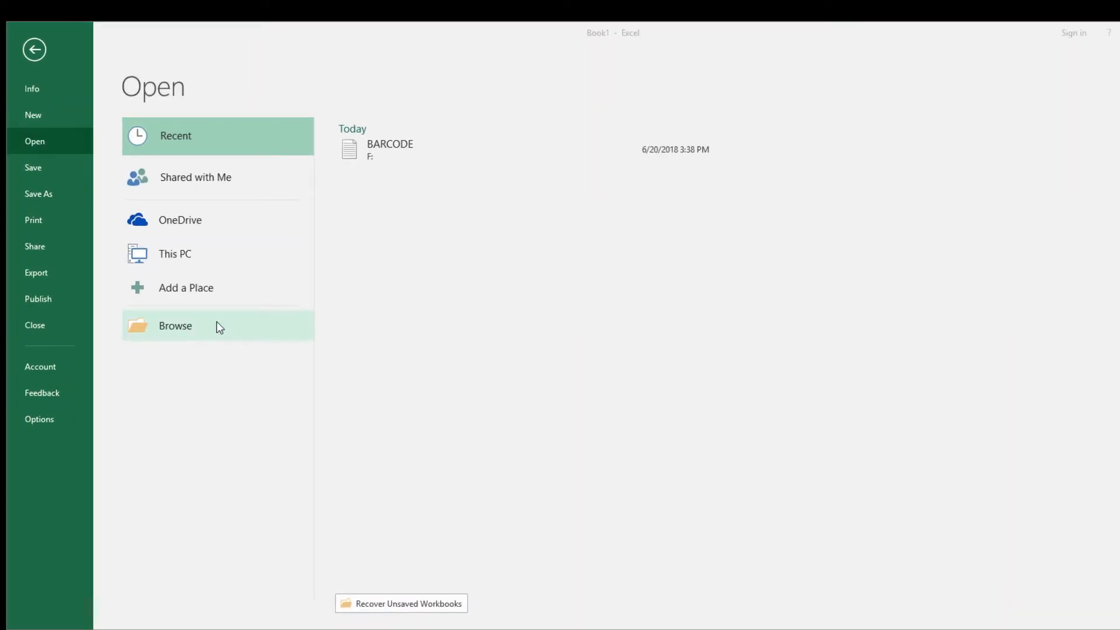
left_click(175, 325)
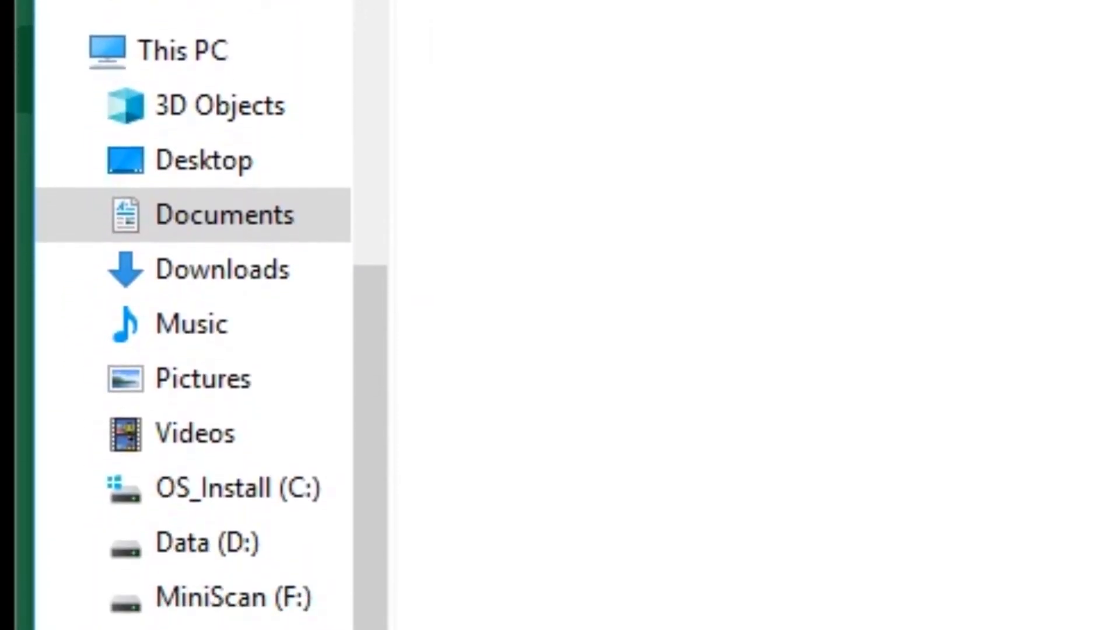
scroll("down", 3)
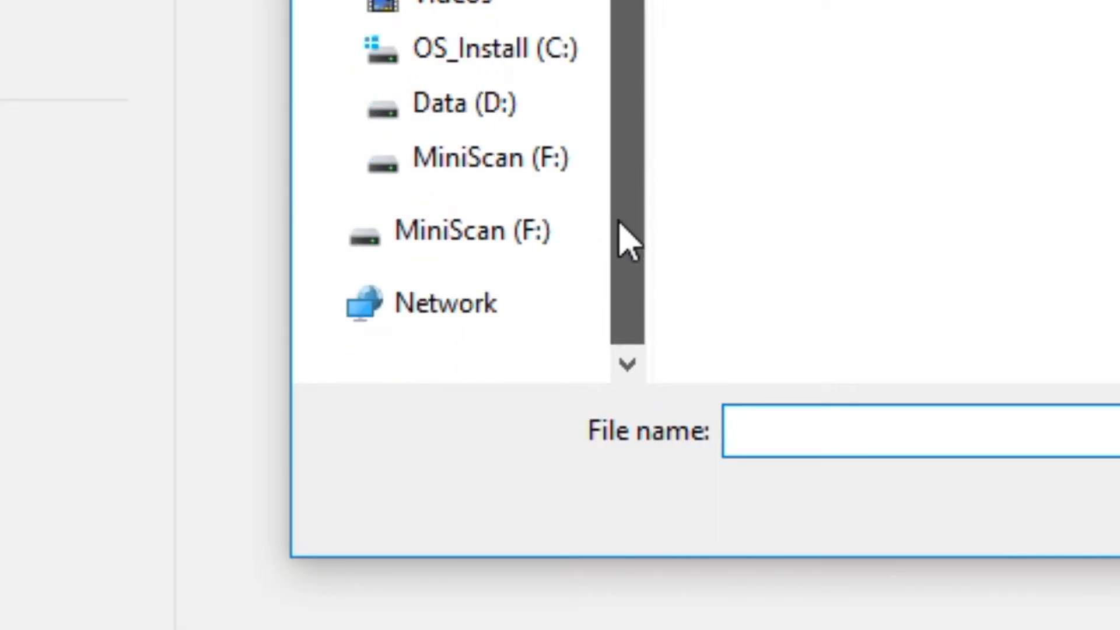
left_click(457, 229)
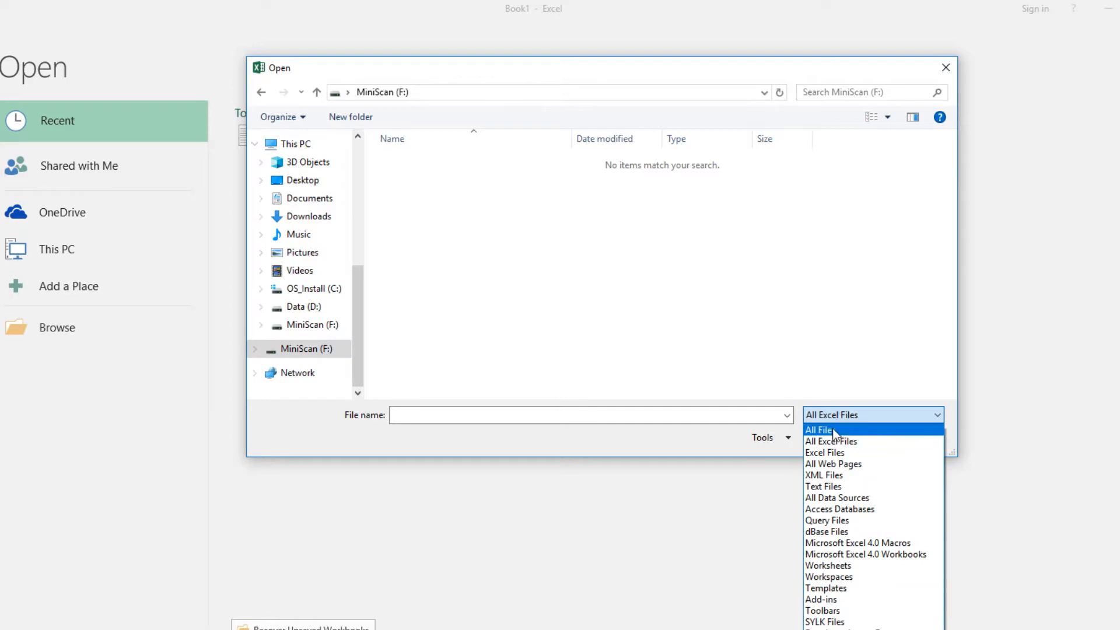
left_click(818, 429)
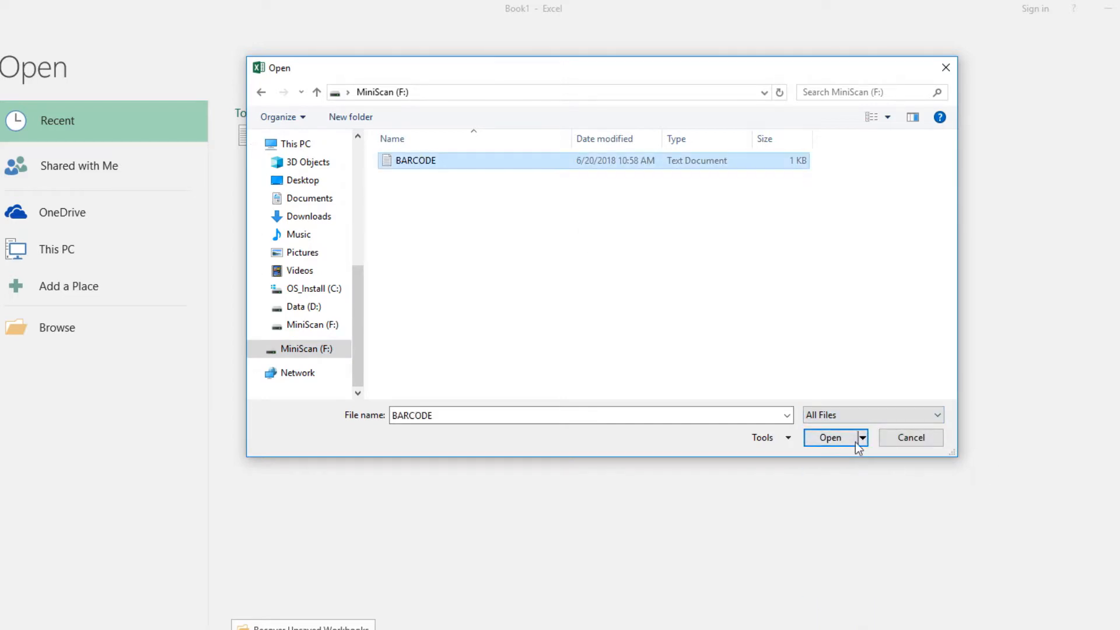
left_click(830, 437)
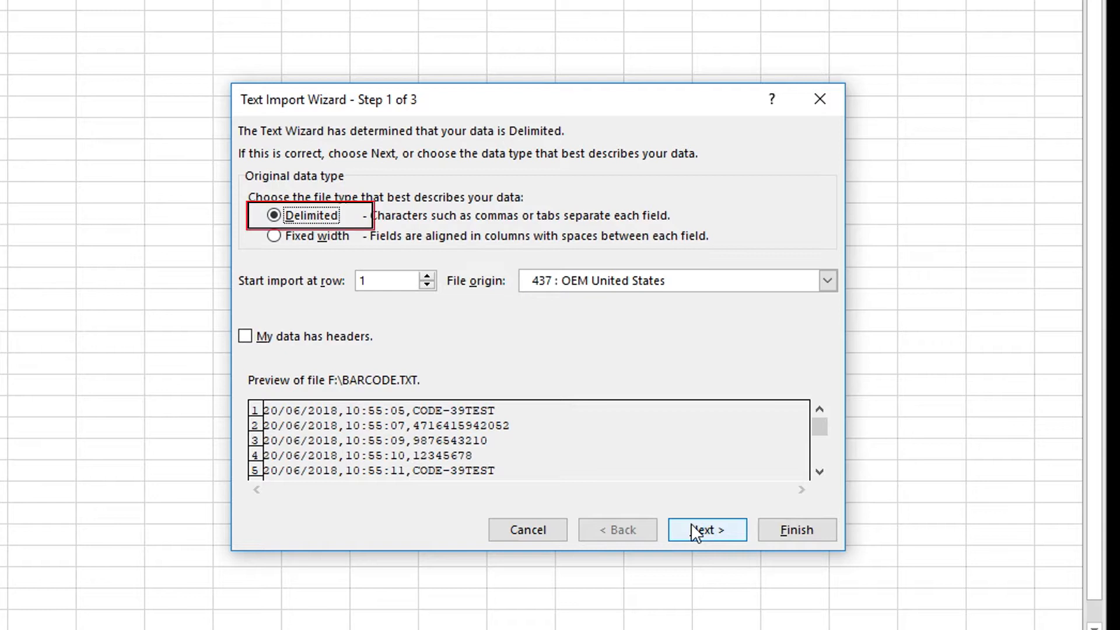
- Import as Delimited with Comma ticked, giving separate date, time and barcode columns
left_click(706, 530)
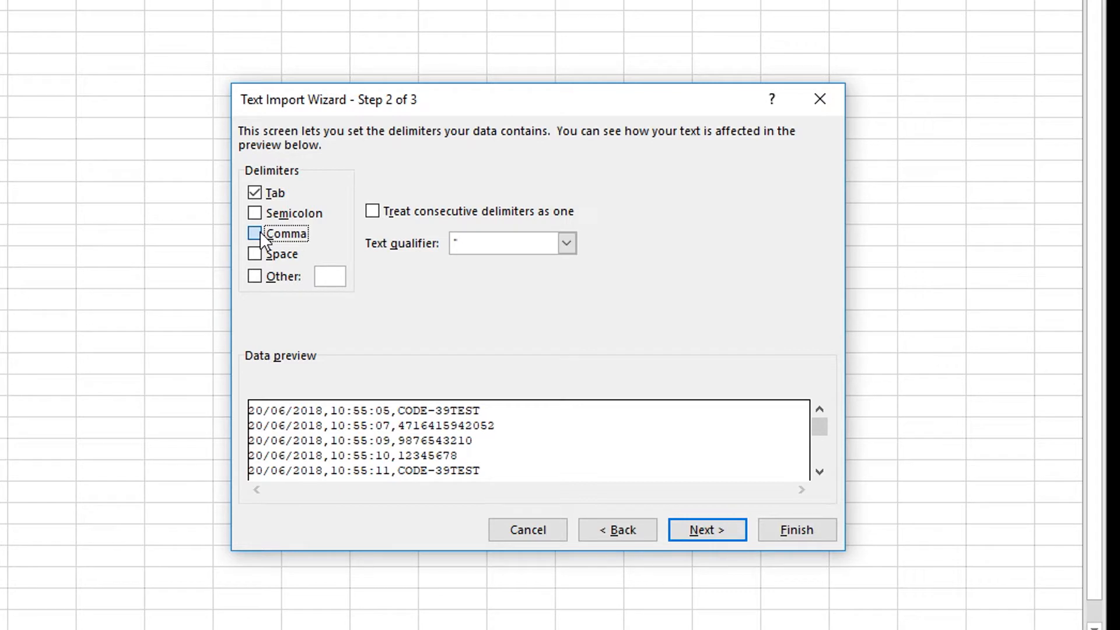
mouse_move(286, 233)
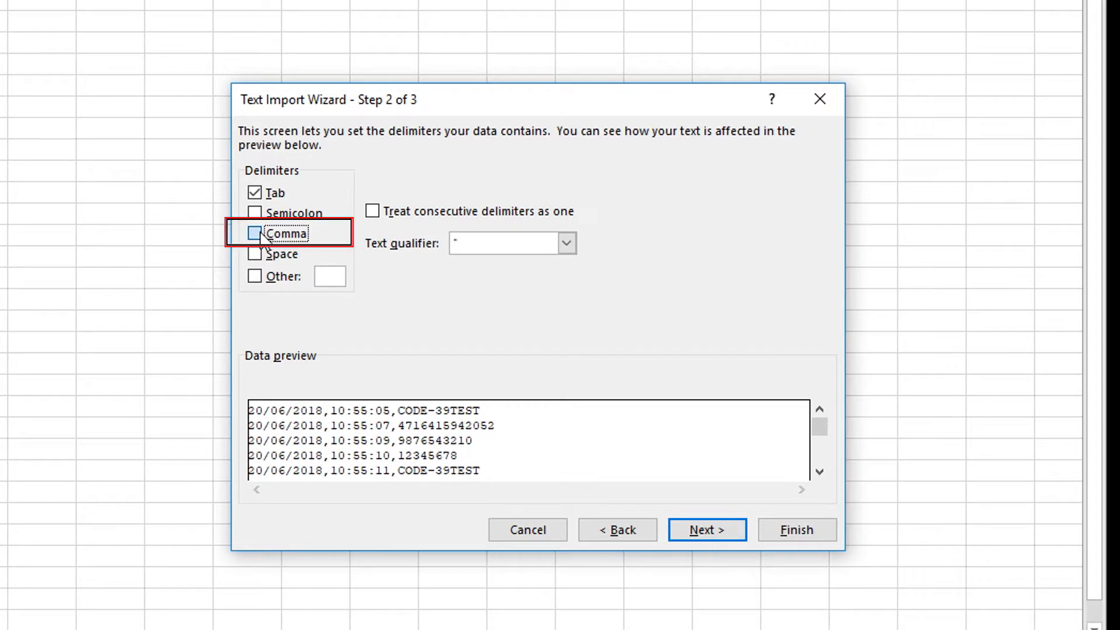
left_click(254, 233)
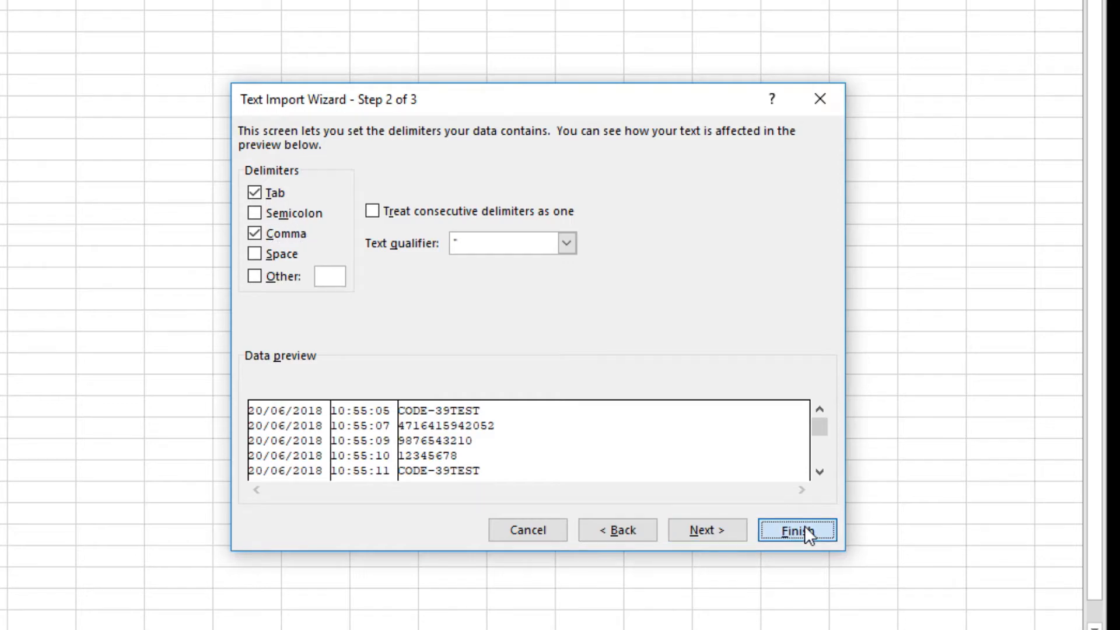
left_click(796, 530)
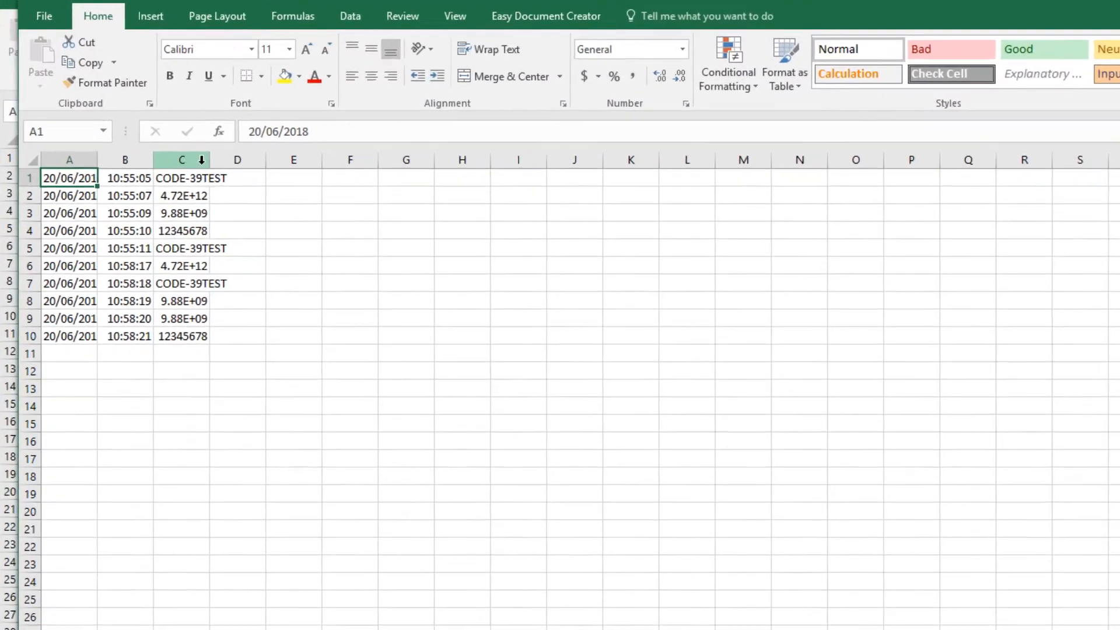